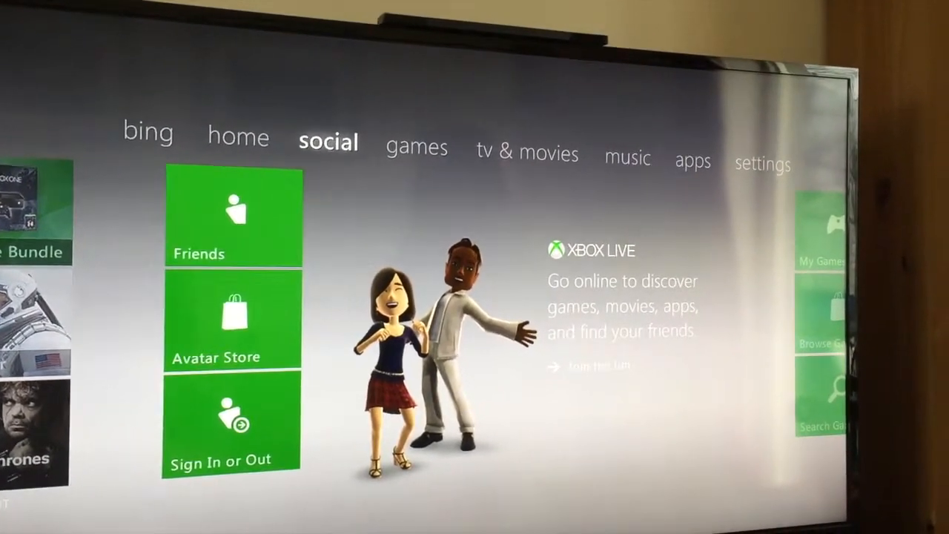
# Reach System > Storage settings and choose Configure Now for the USB device.
pyautogui.click(762, 163)
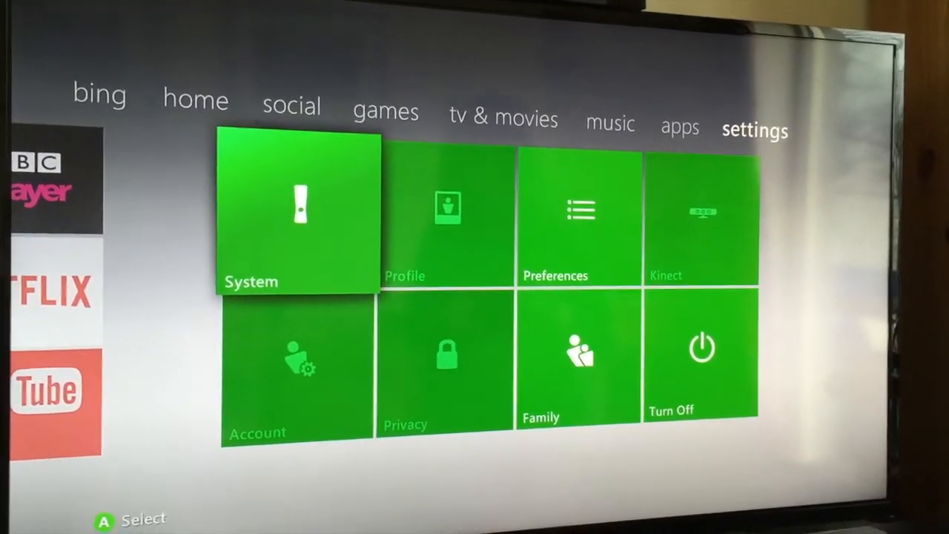
pyautogui.click(296, 215)
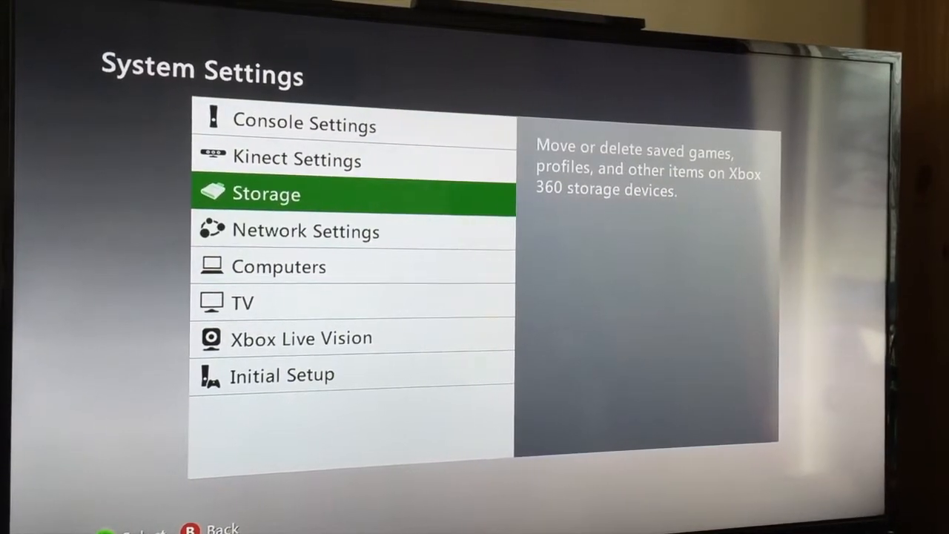
pyautogui.click(267, 193)
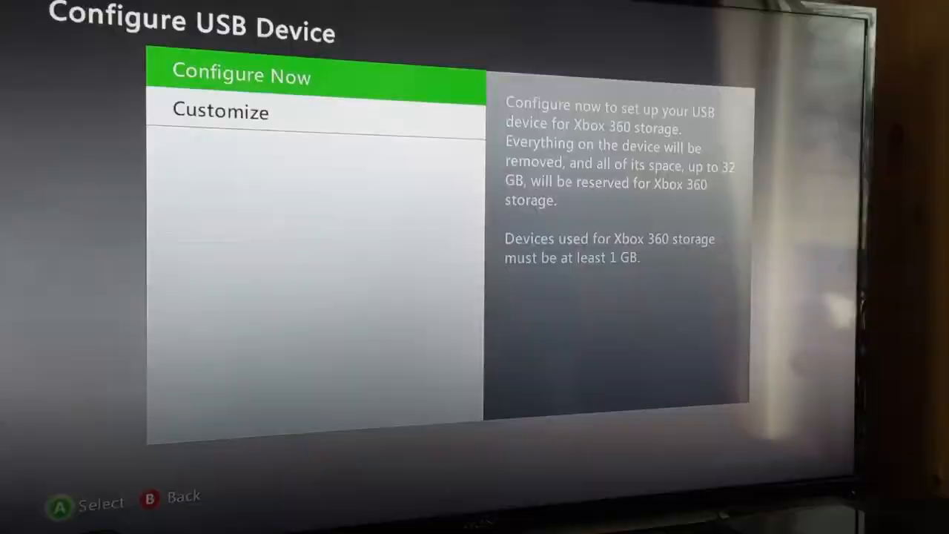
pyautogui.click(240, 76)
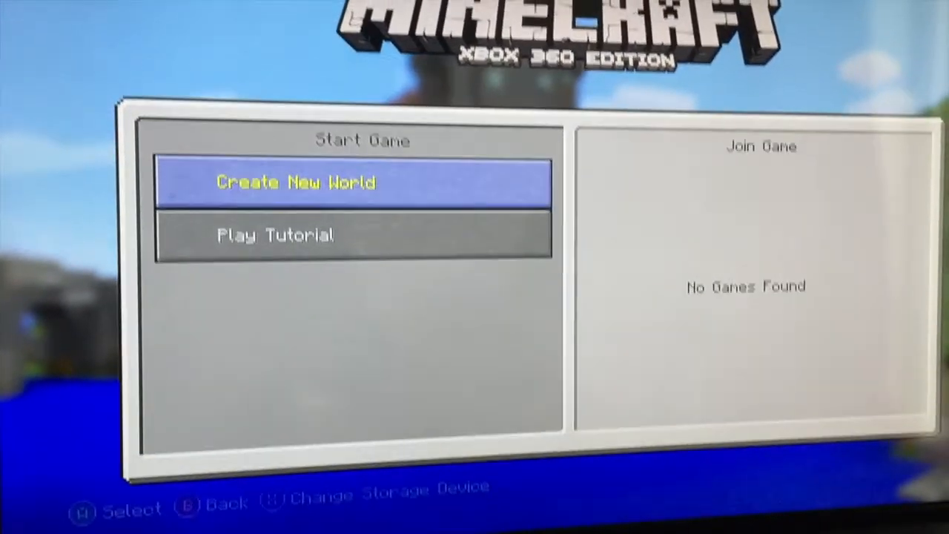
# Choose Create New World from the Minecraft start game menu.
pyautogui.click(295, 182)
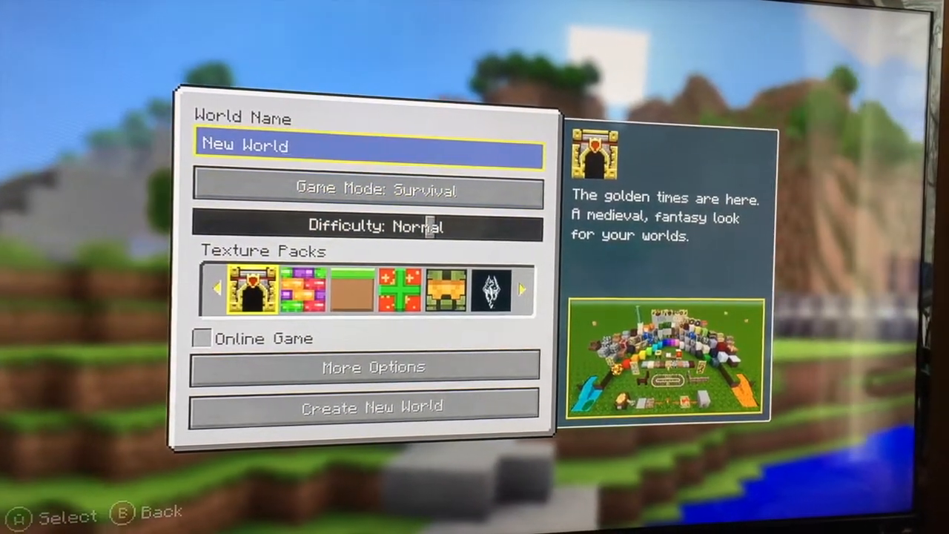
# Create the world with default settings, then Save Game and confirm the overwrite.
pyautogui.click(372, 406)
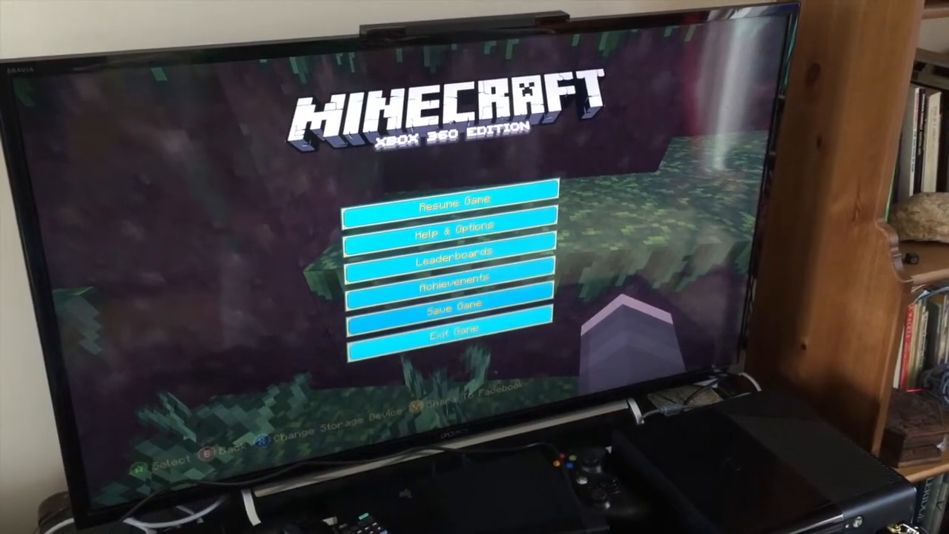
pyautogui.click(453, 327)
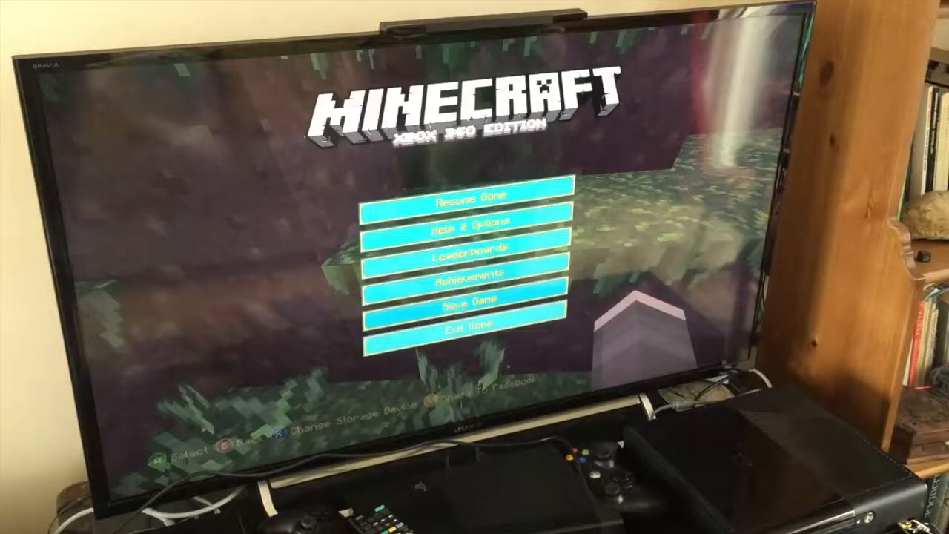
pyautogui.click(474, 296)
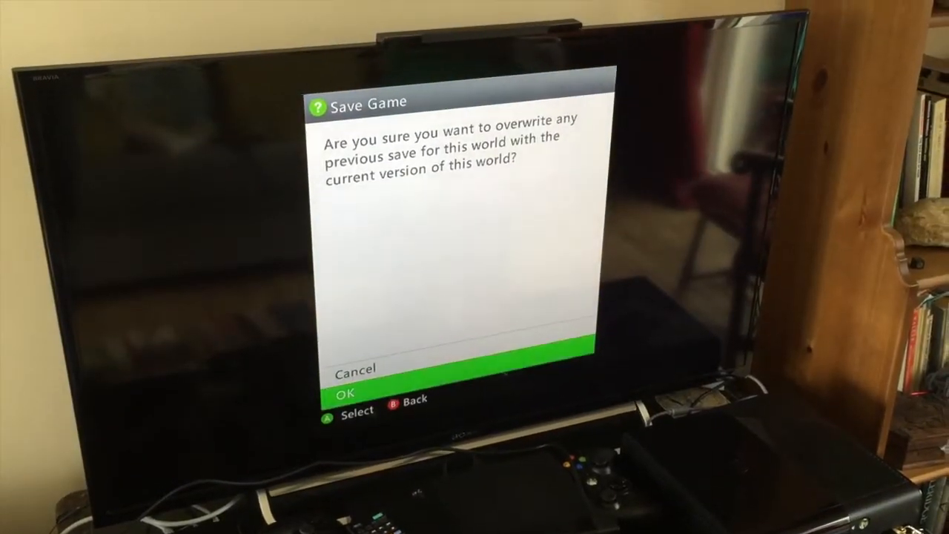
pyautogui.click(344, 391)
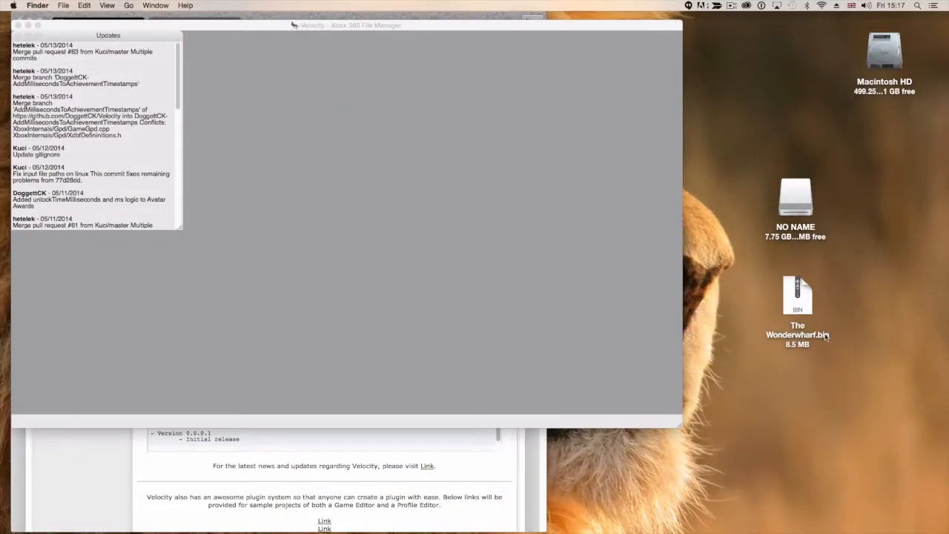
pyautogui.moveTo(897, 296)
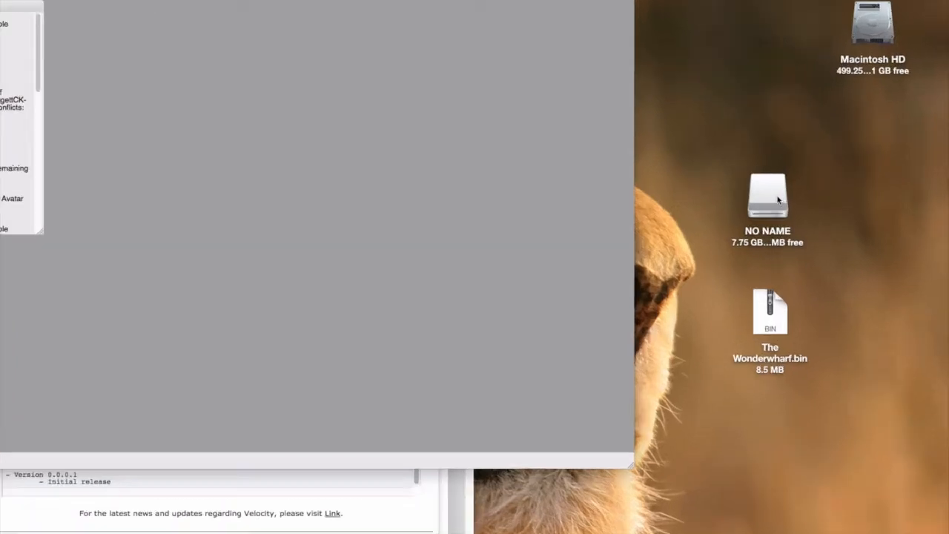
pyautogui.click(768, 196)
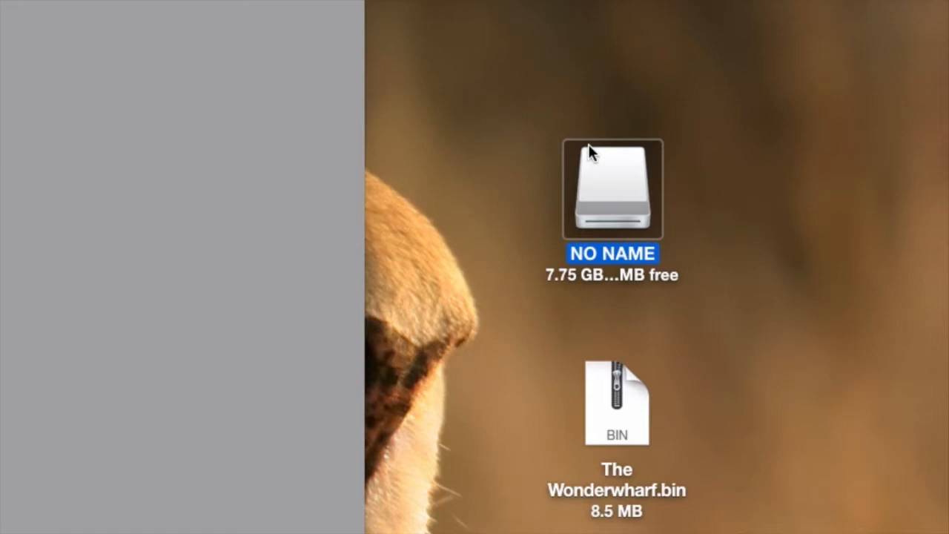
pyautogui.moveTo(614, 211)
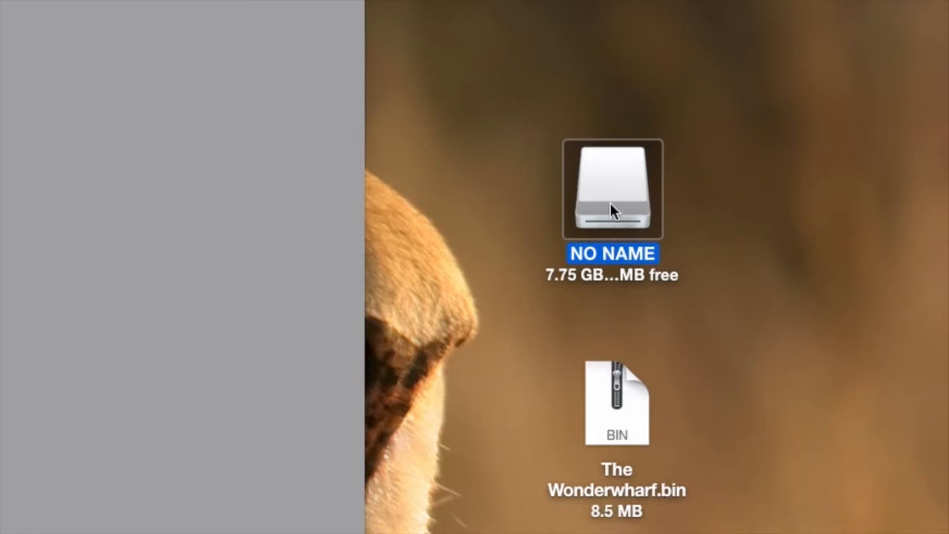
pyautogui.moveTo(617, 211)
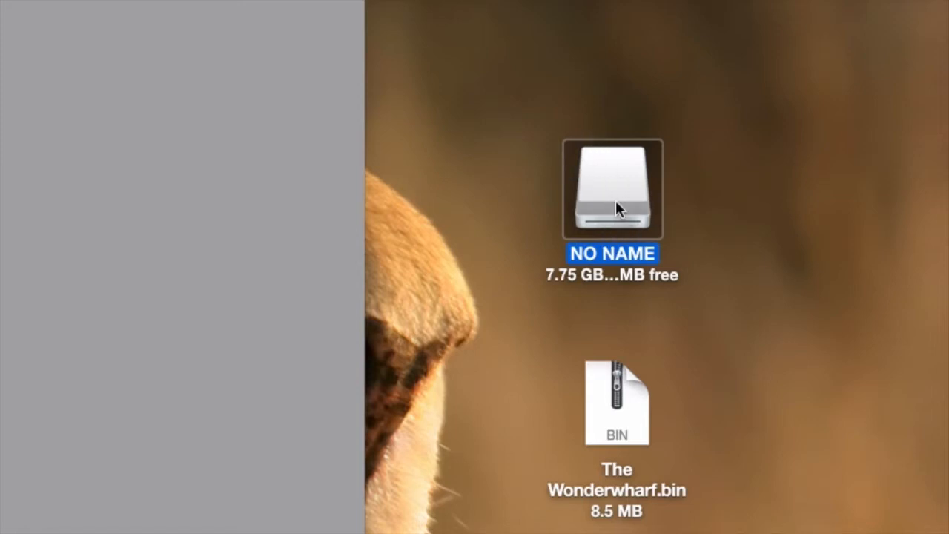
pyautogui.moveTo(625, 192)
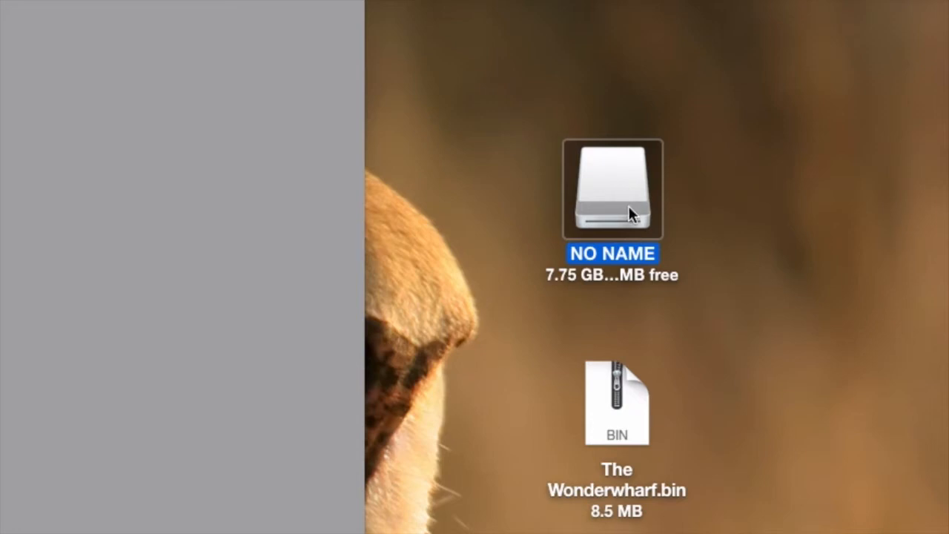
pyautogui.moveTo(631, 219)
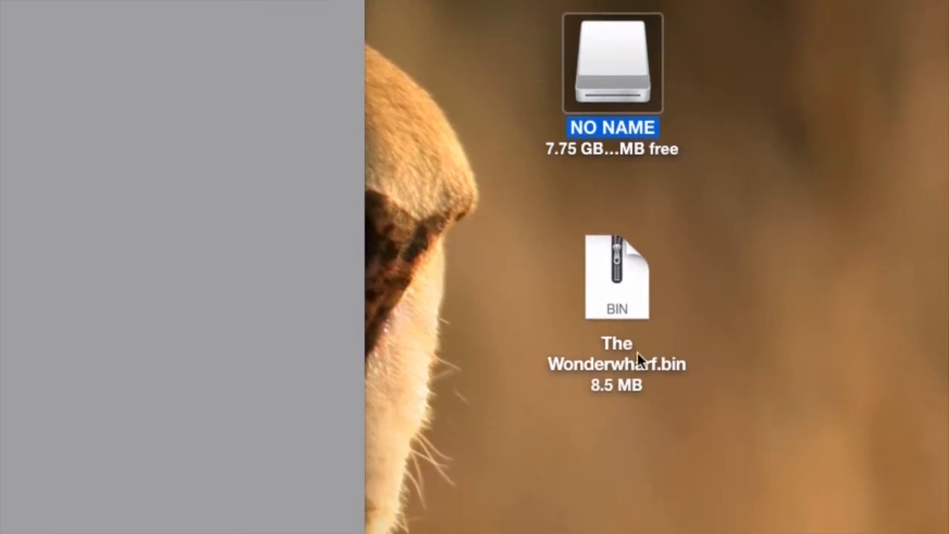
pyautogui.click(616, 279)
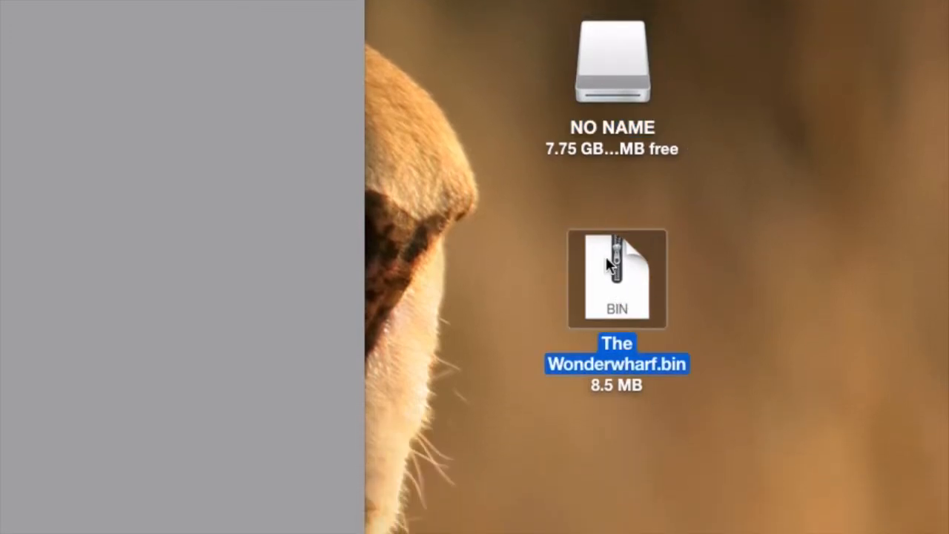
pyautogui.moveTo(609, 73)
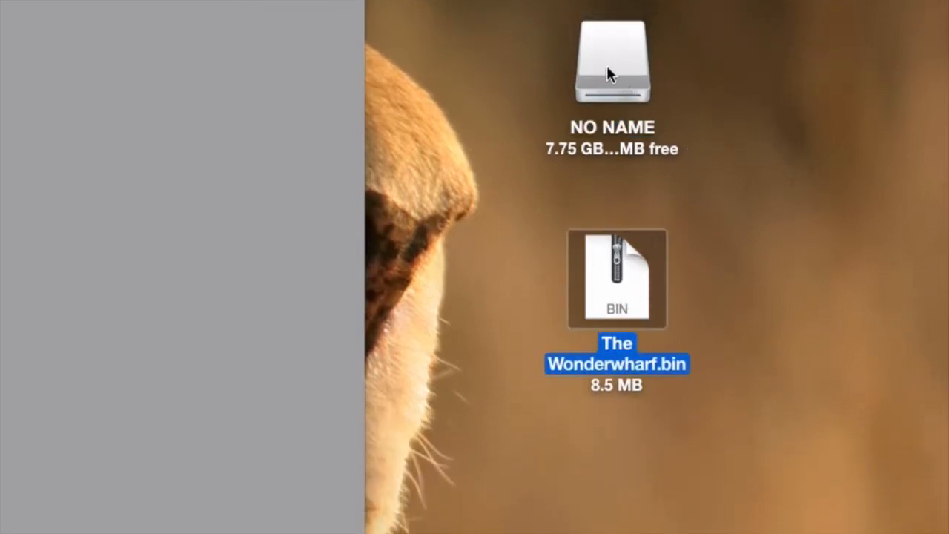
pyautogui.moveTo(697, 326)
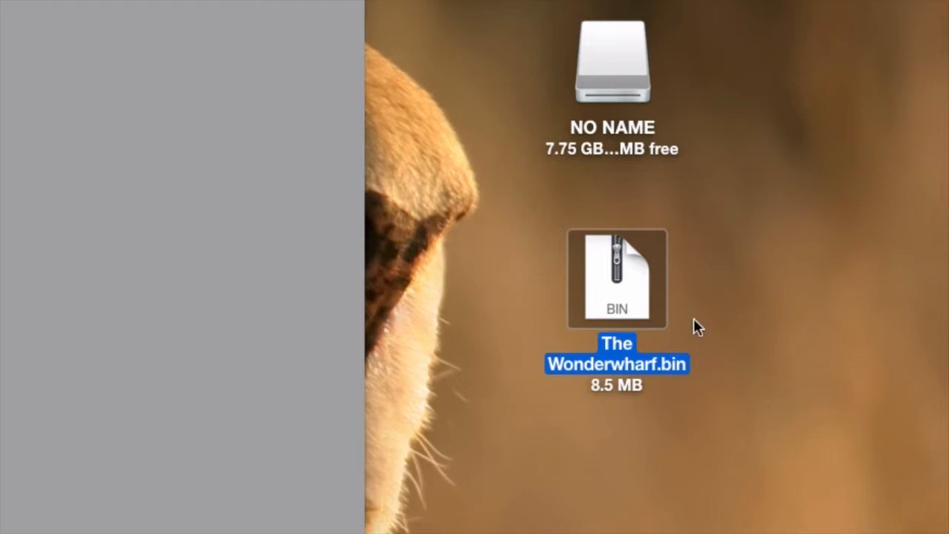
pyautogui.moveTo(620, 299)
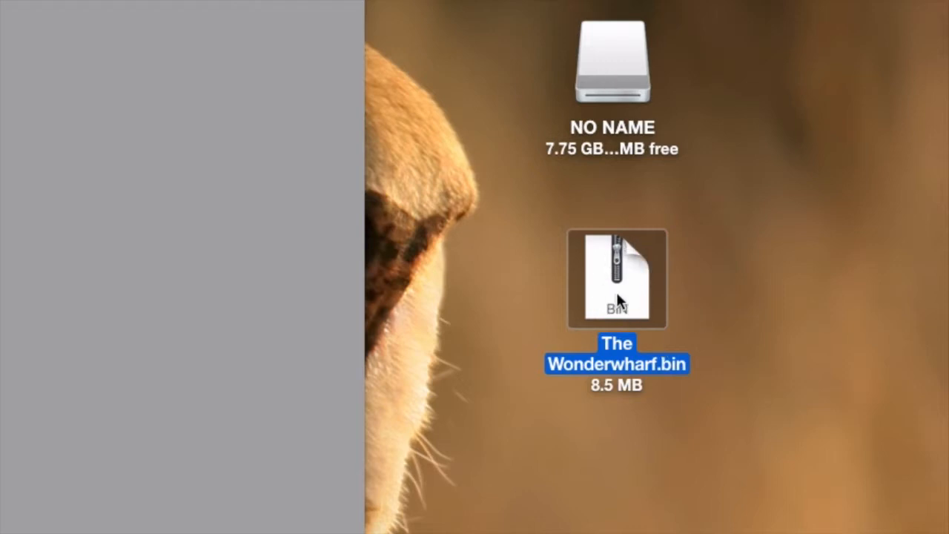
pyautogui.moveTo(631, 293)
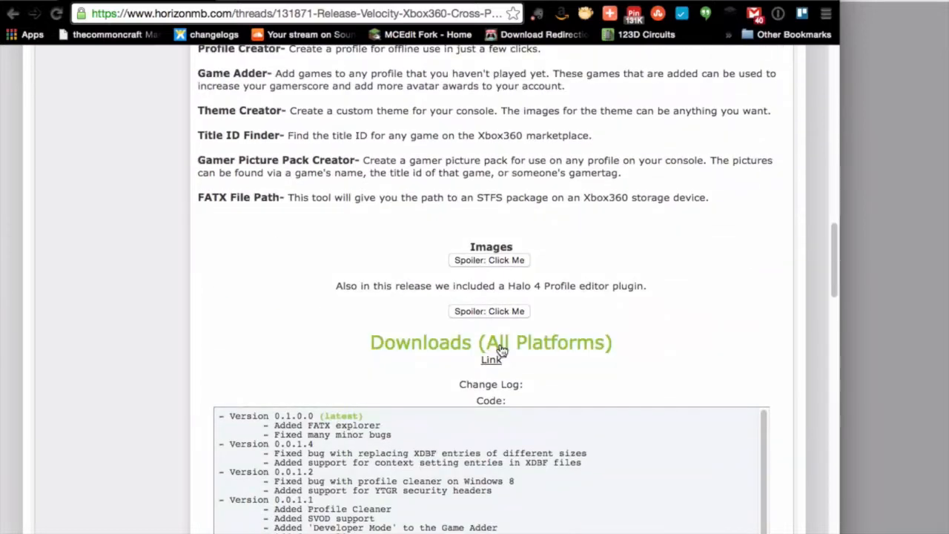
# Download Velocity via the All Platforms link on the HorizonMB release thread.
pyautogui.click(491, 360)
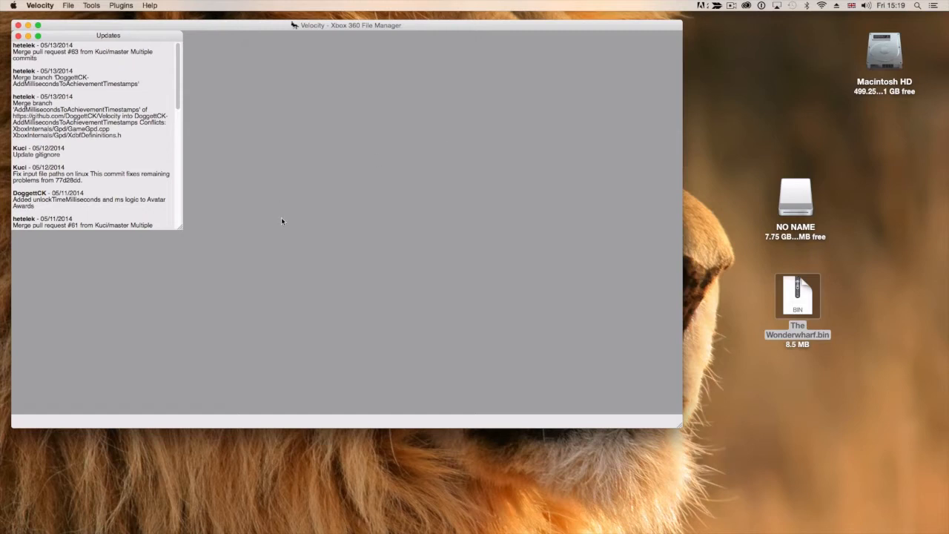
pyautogui.moveTo(323, 232)
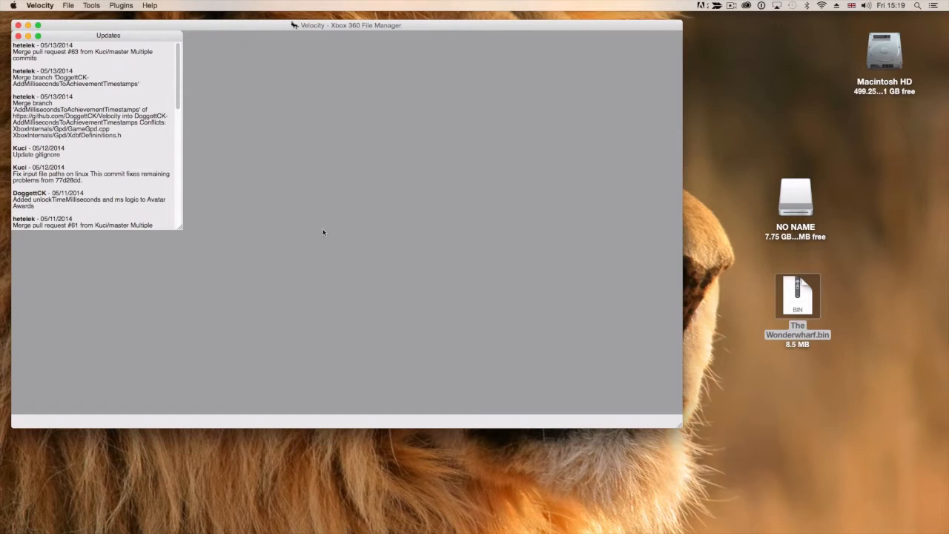
pyautogui.moveTo(836, 255)
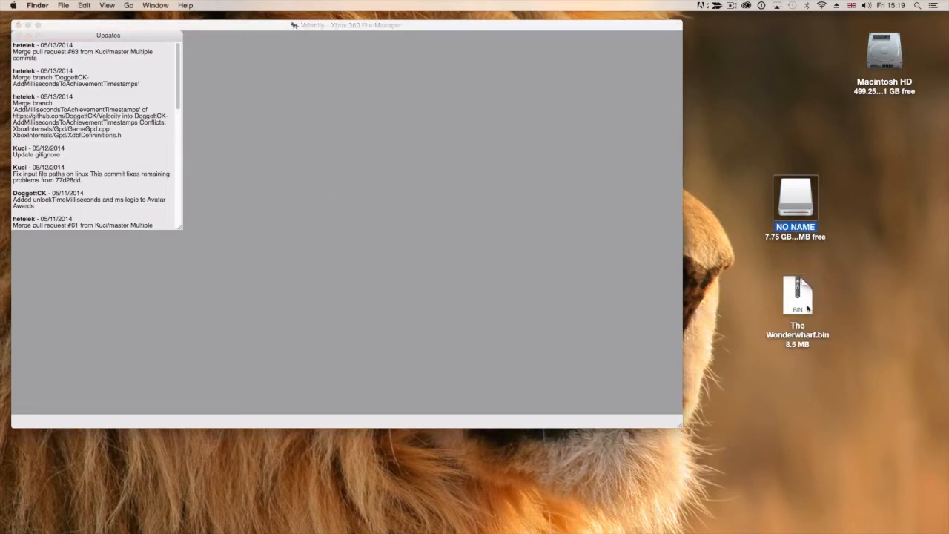
# Pick The Wonderwharf.bin and load the USB drive in Velocity's Raw Device Viewer.
pyautogui.click(798, 297)
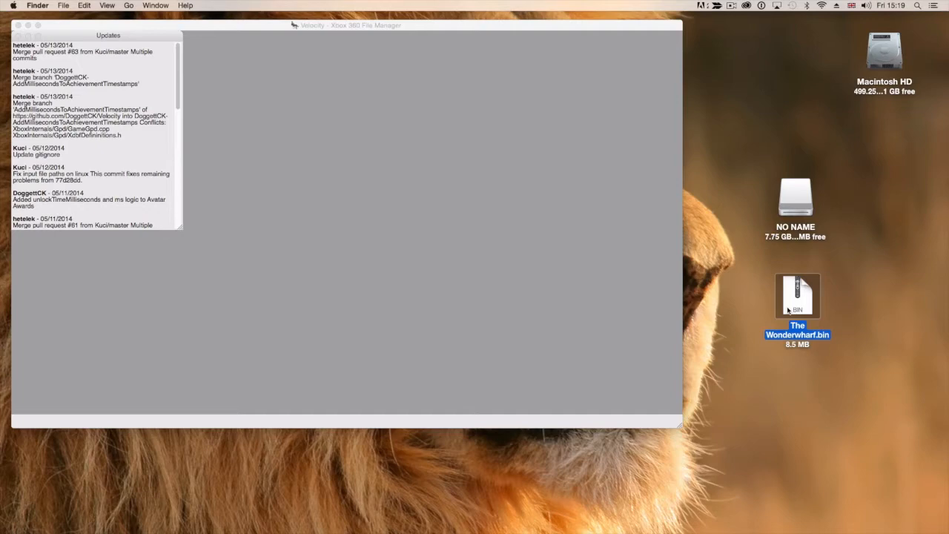
pyautogui.moveTo(774, 217)
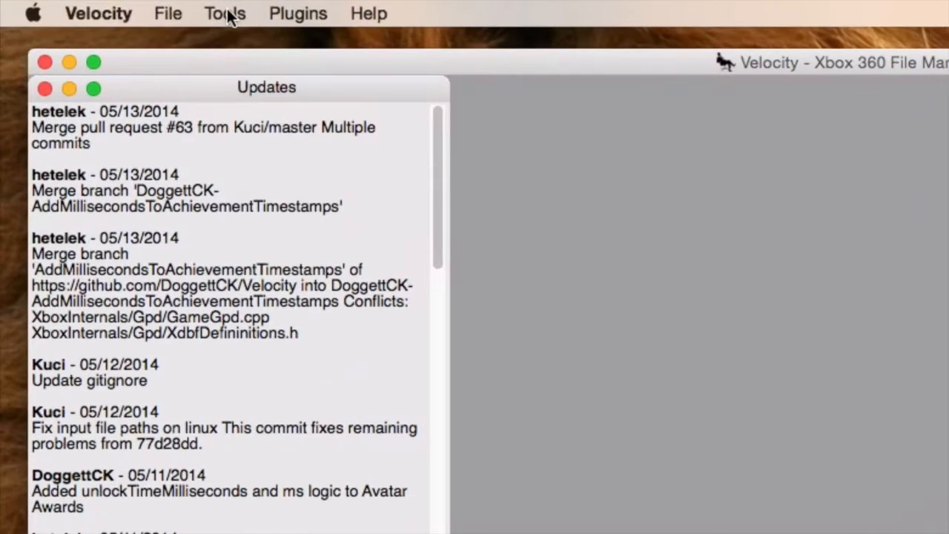
pyautogui.click(224, 13)
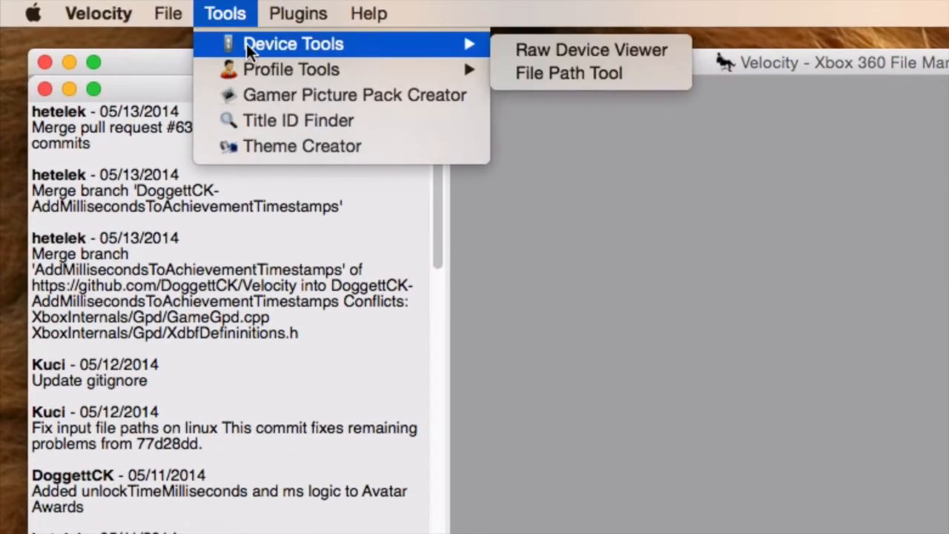
pyautogui.moveTo(590, 50)
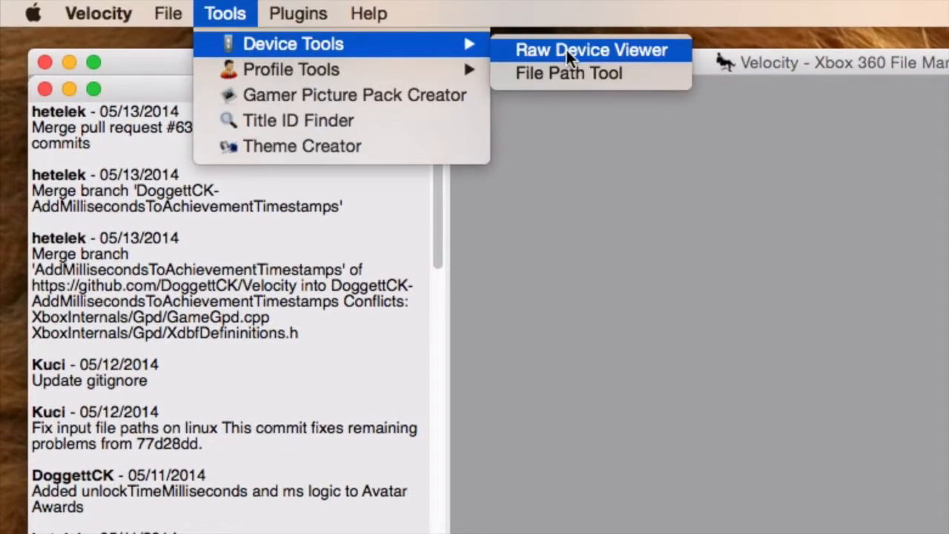
pyautogui.click(590, 51)
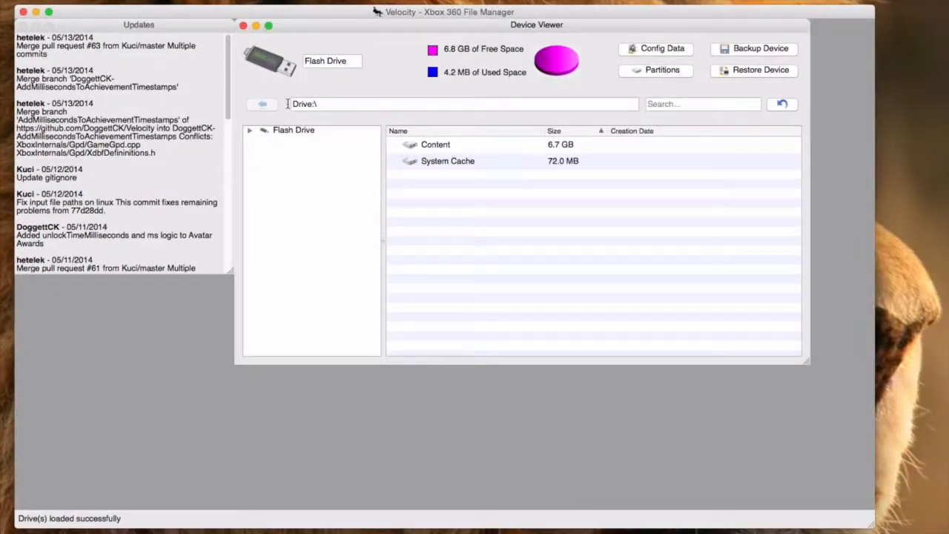
# Expand Flash Drive > Content > Content > E00002FDD81… > 584111F7 to reveal 00000001.
pyautogui.click(293, 131)
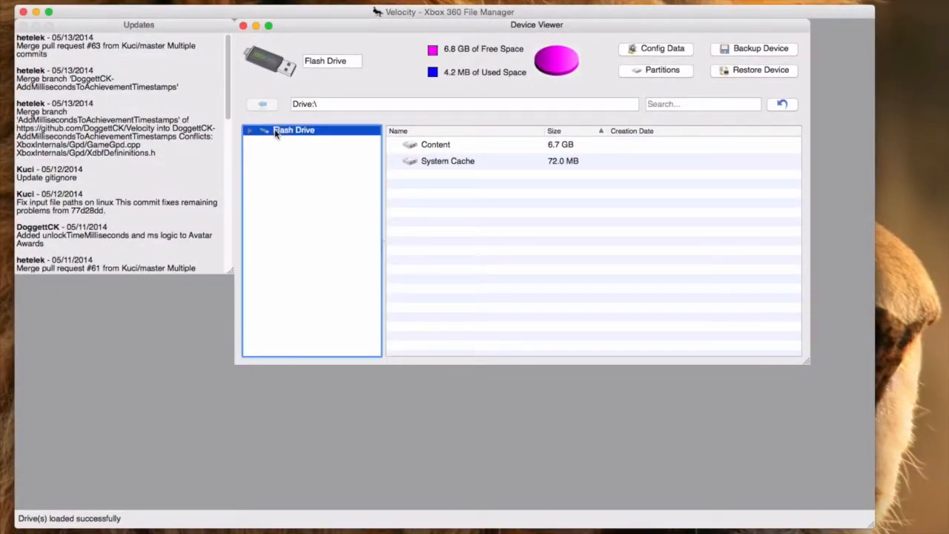
pyautogui.click(249, 130)
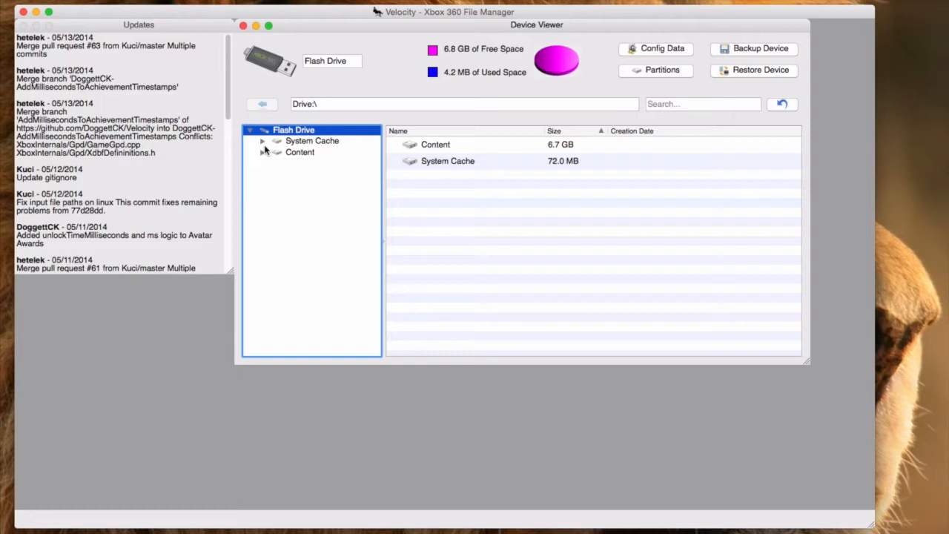
pyautogui.click(260, 151)
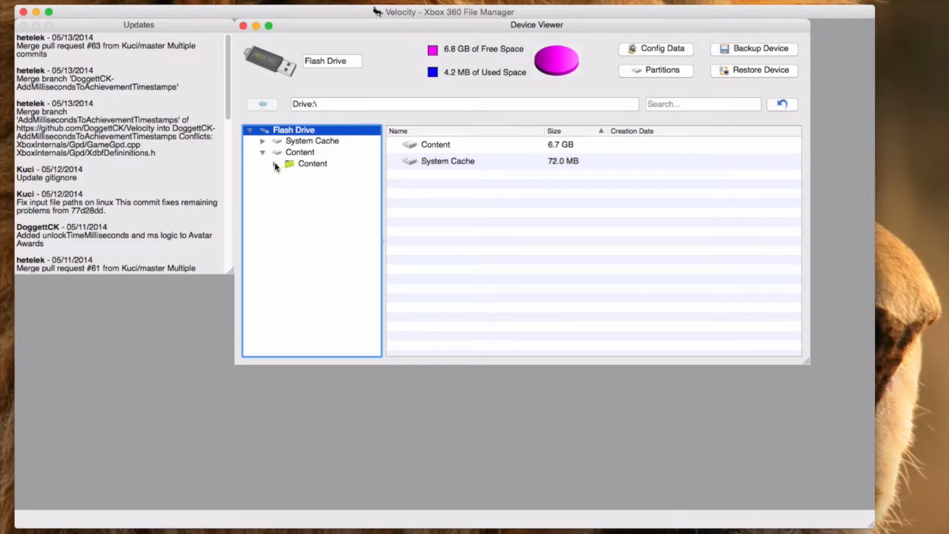
pyautogui.click(287, 163)
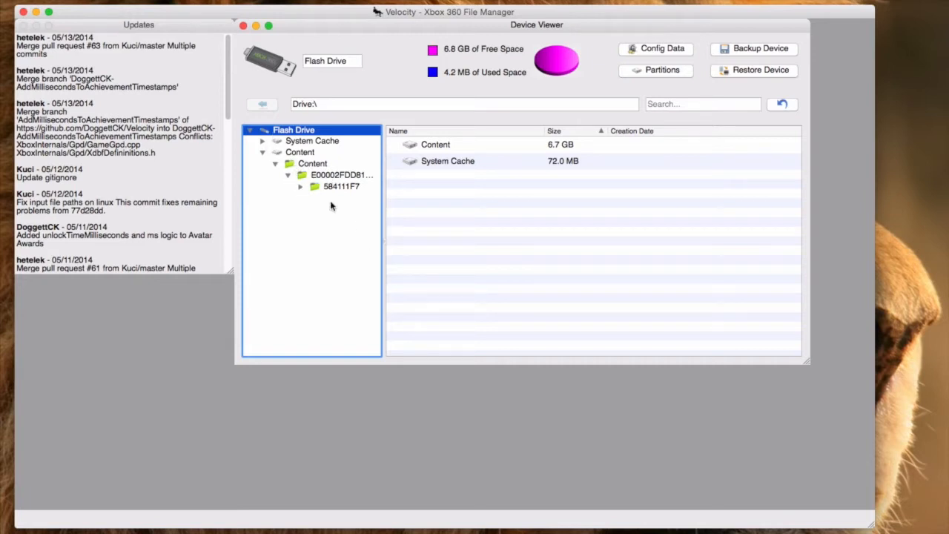
pyautogui.moveTo(302, 192)
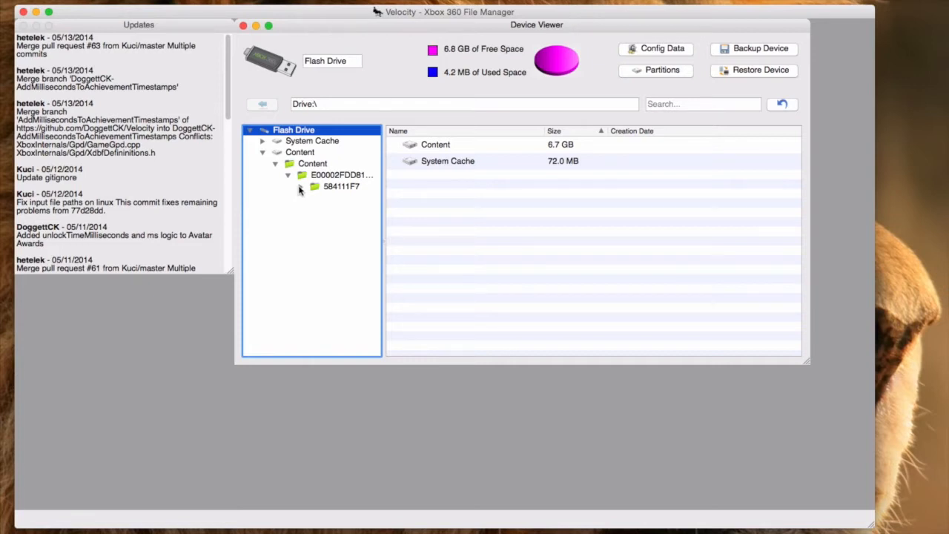
pyautogui.click(300, 187)
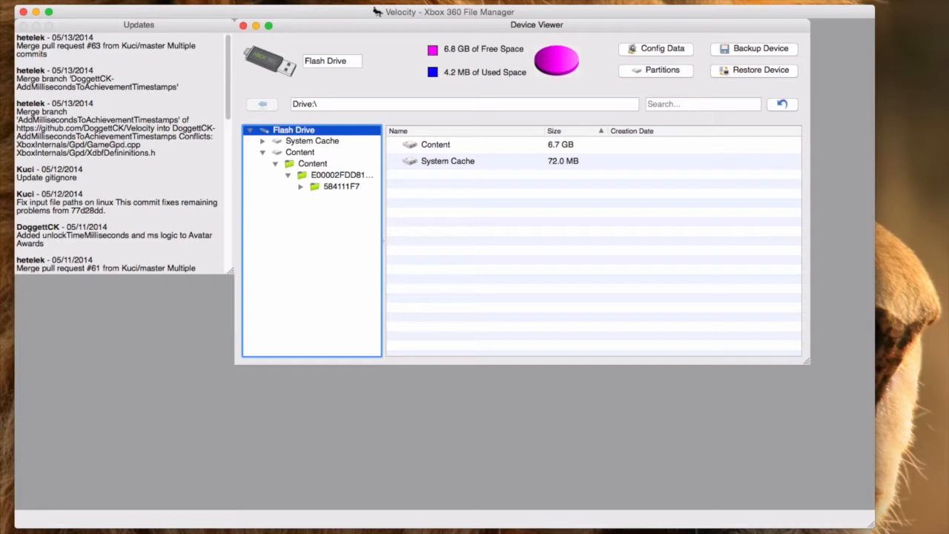
pyautogui.moveTo(516, 226)
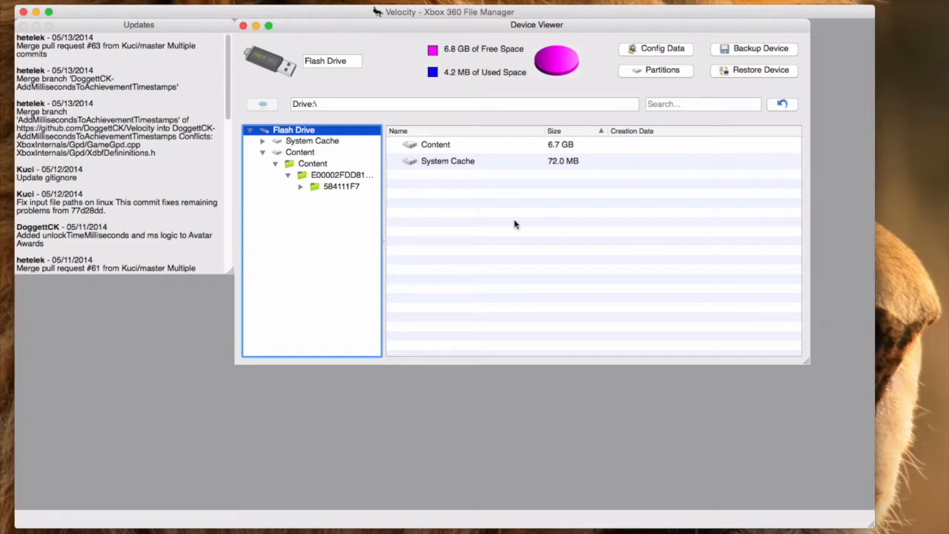
pyautogui.moveTo(322, 186)
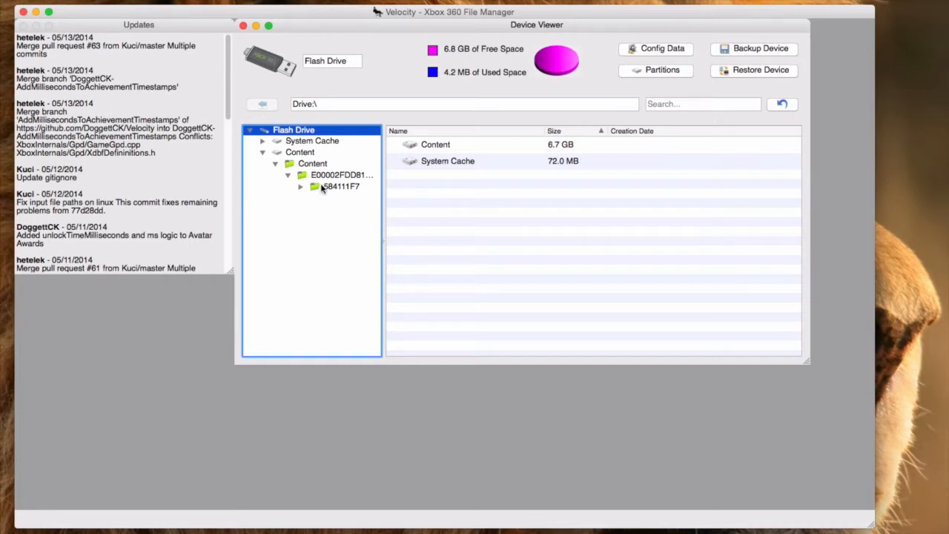
pyautogui.moveTo(344, 196)
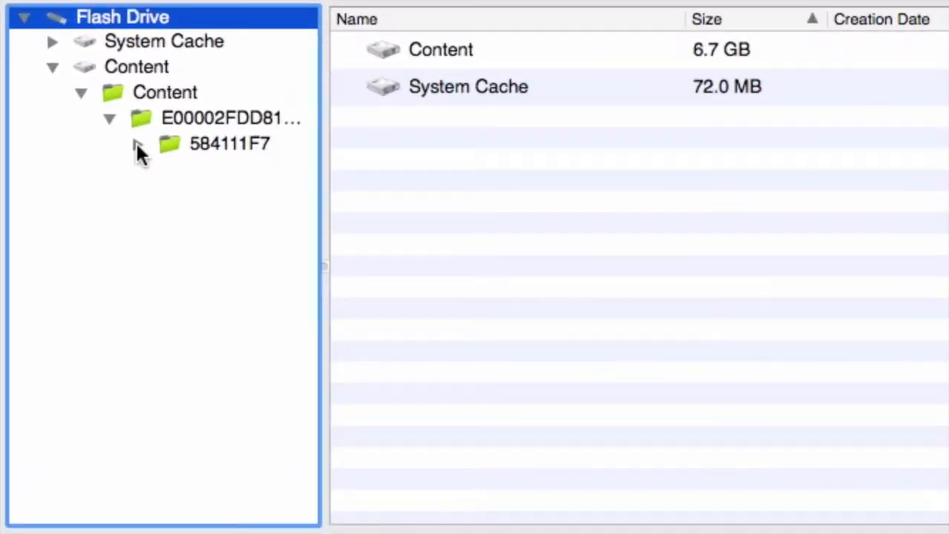
pyautogui.click(138, 143)
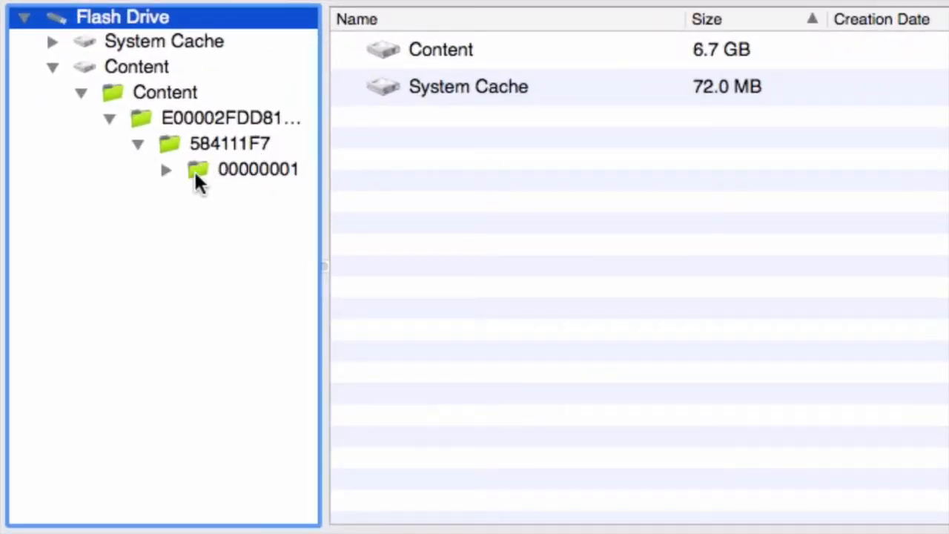
# List the 00000001 folder's saves and select profile ID E00002FDD81AEFE9 in its path.
pyautogui.click(257, 169)
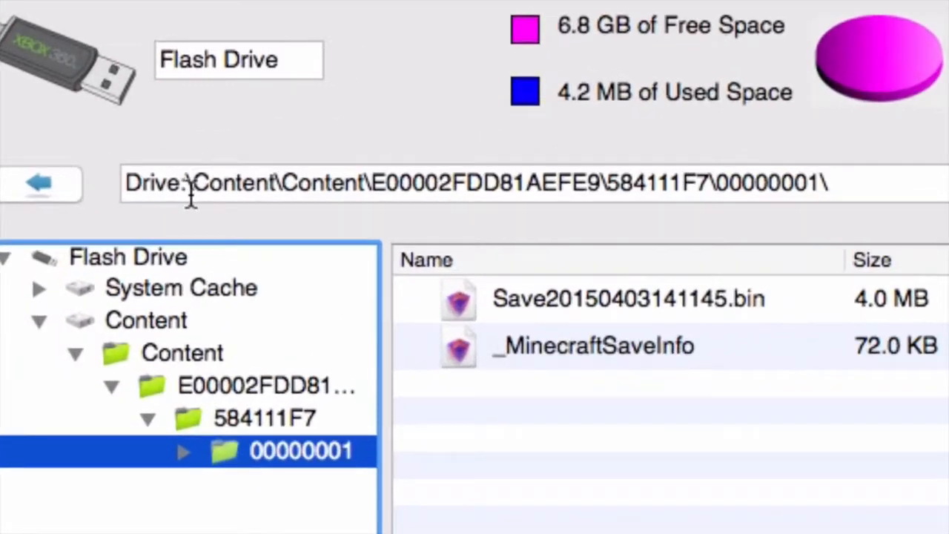
pyautogui.moveTo(353, 184)
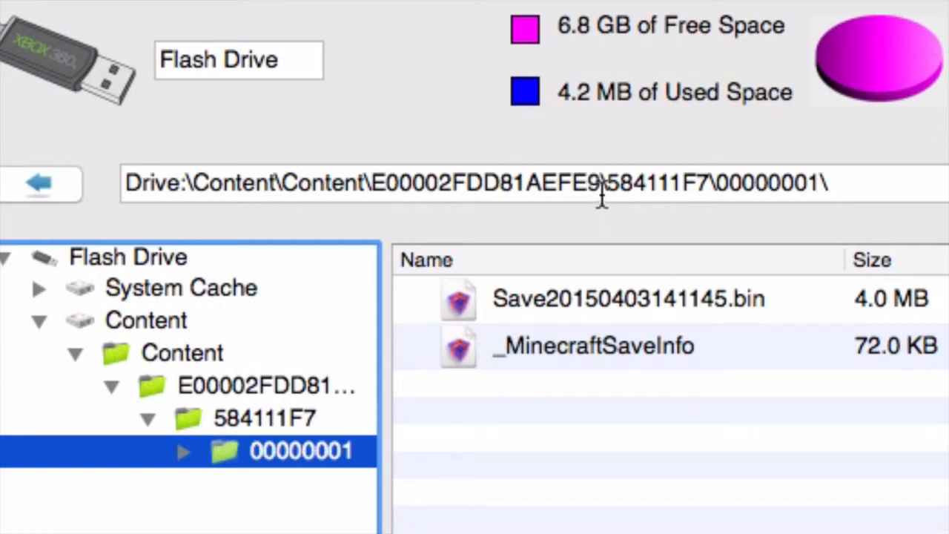
pyautogui.doubleClick(489, 184)
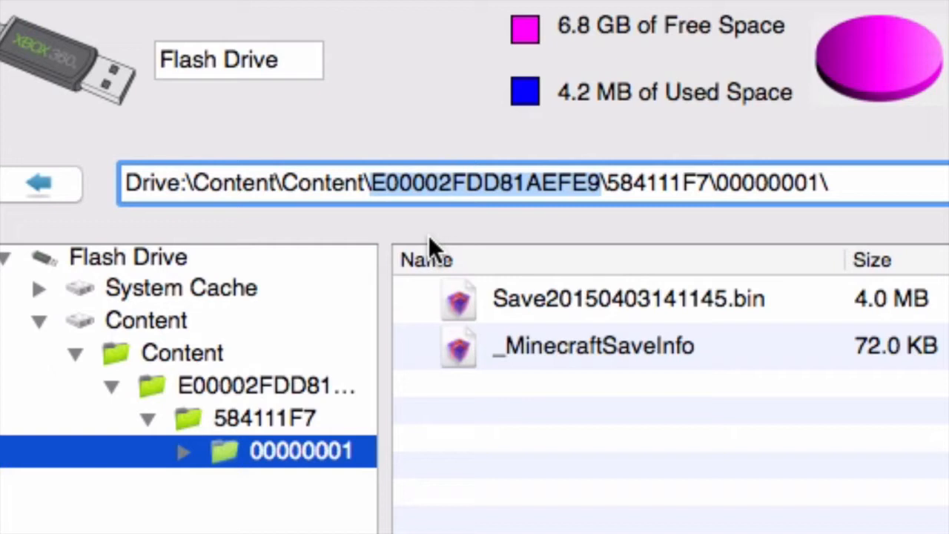
pyautogui.moveTo(641, 333)
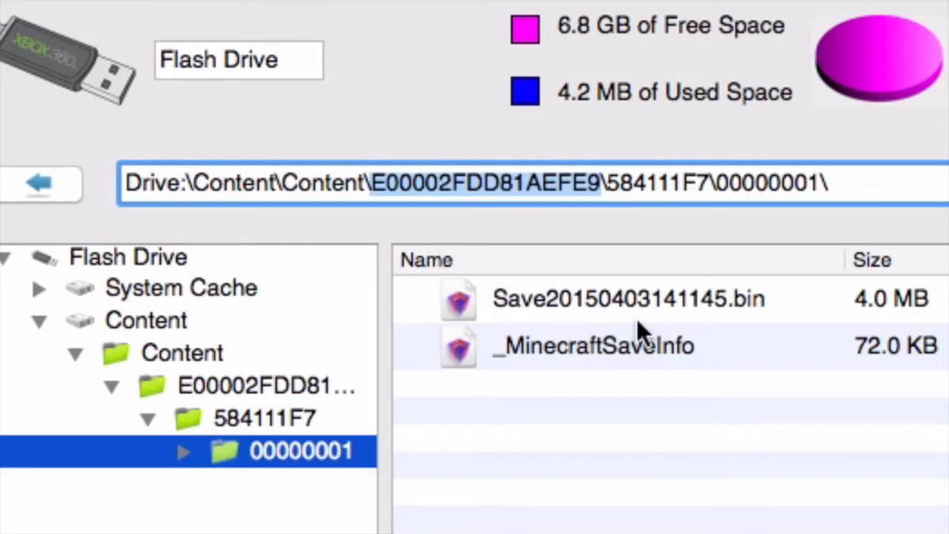
pyautogui.moveTo(638, 334)
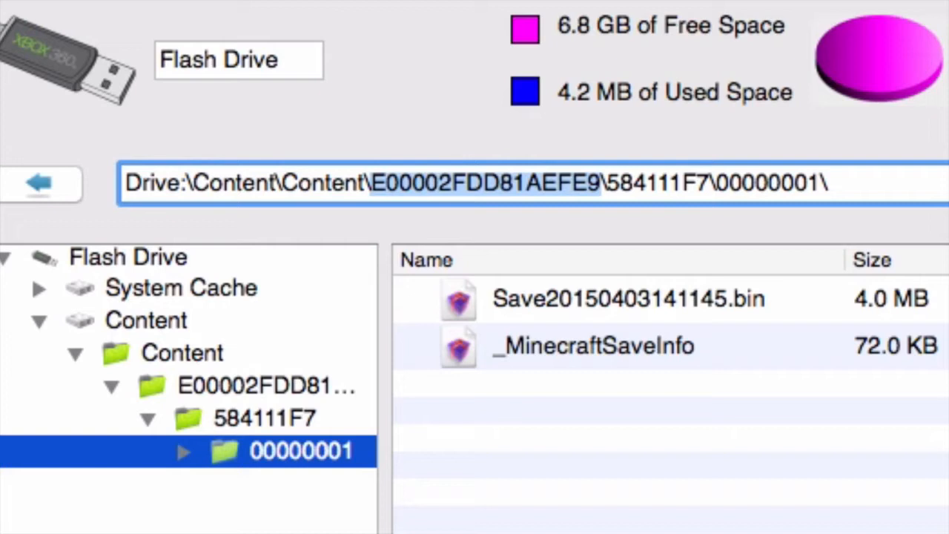
pyautogui.moveTo(513, 200)
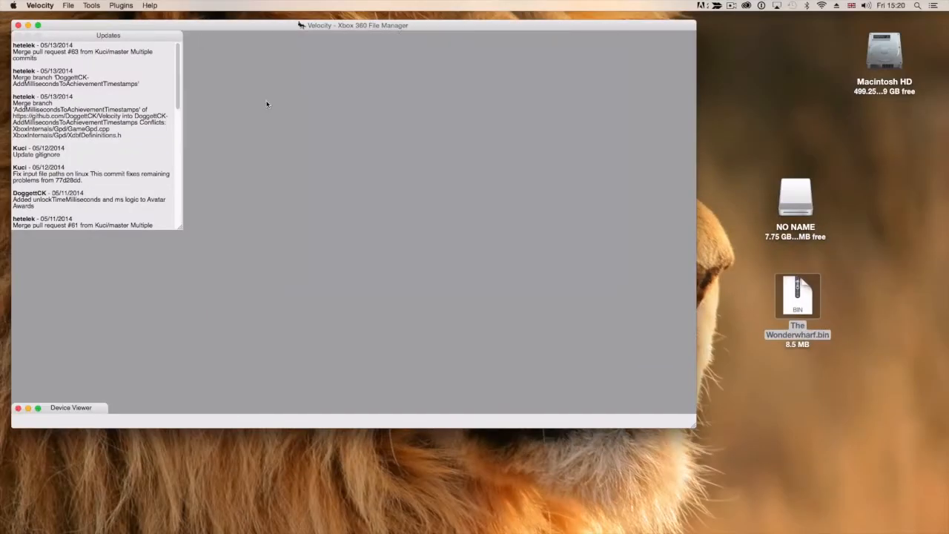
pyautogui.moveTo(502, 341)
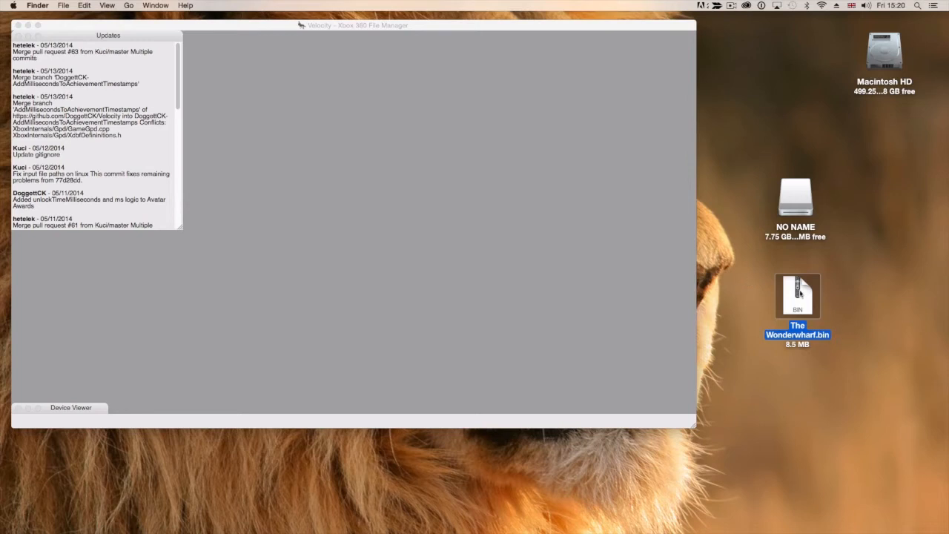
pyautogui.moveTo(799, 298)
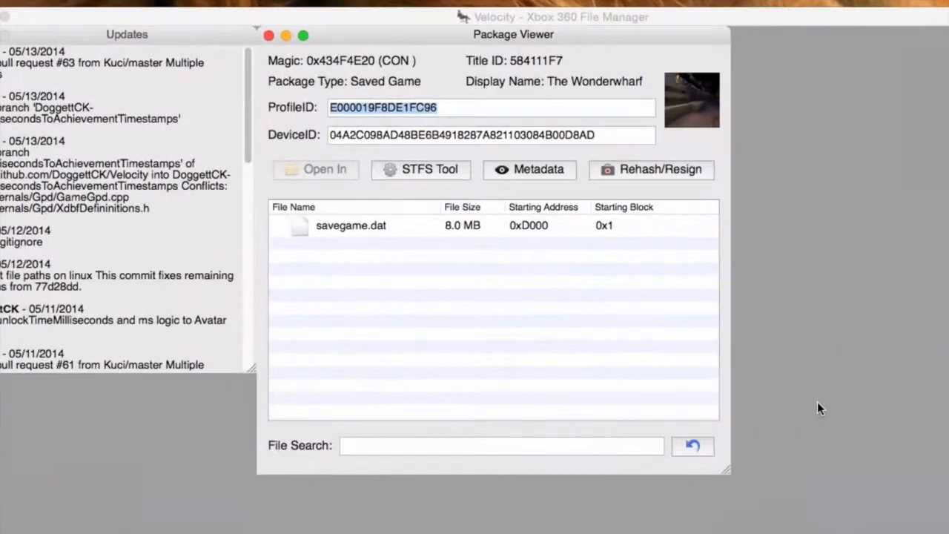
pyautogui.moveTo(311, 116)
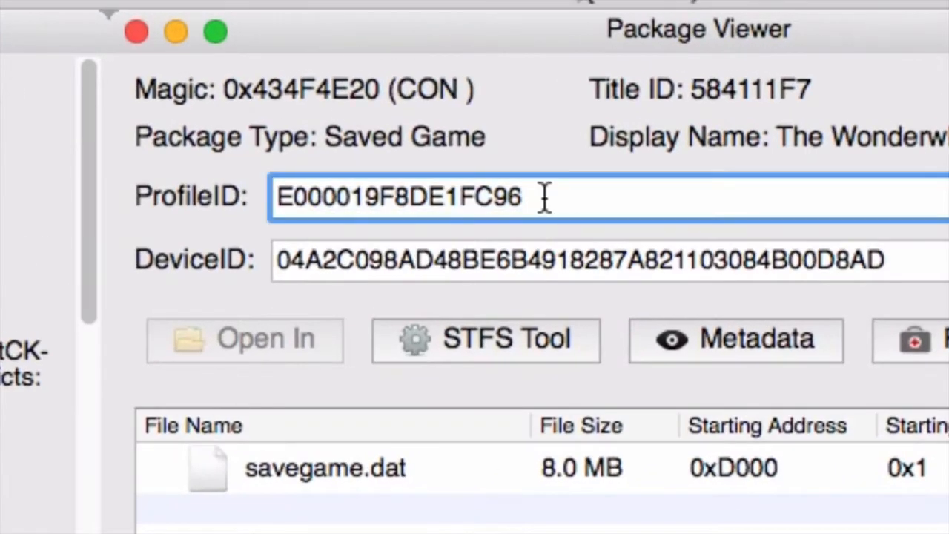
pyautogui.write('E00002FDD81AEFE9')
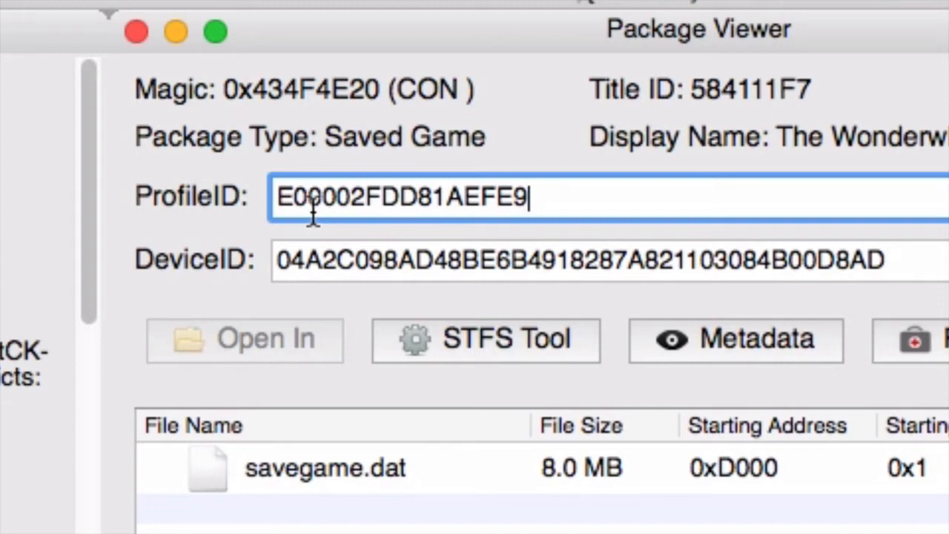
pyautogui.moveTo(610, 258)
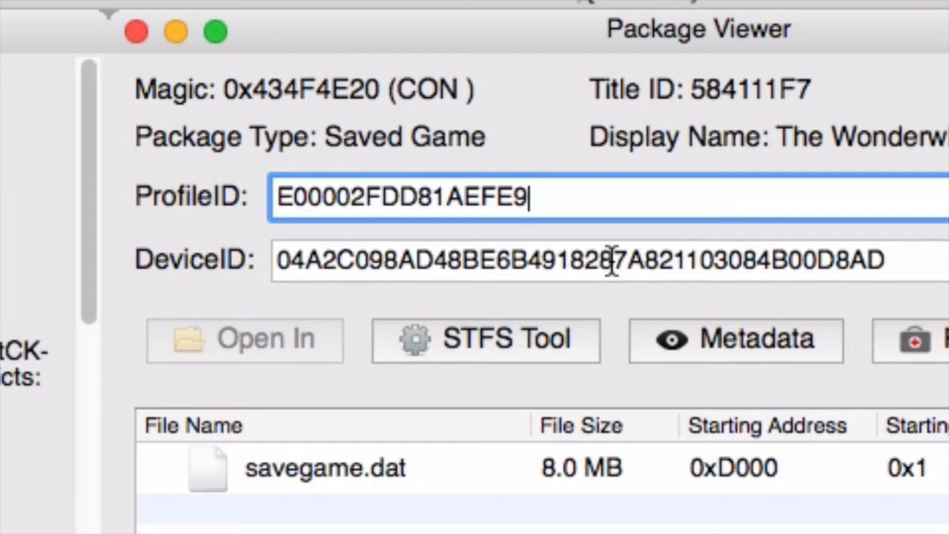
pyautogui.moveTo(611, 261)
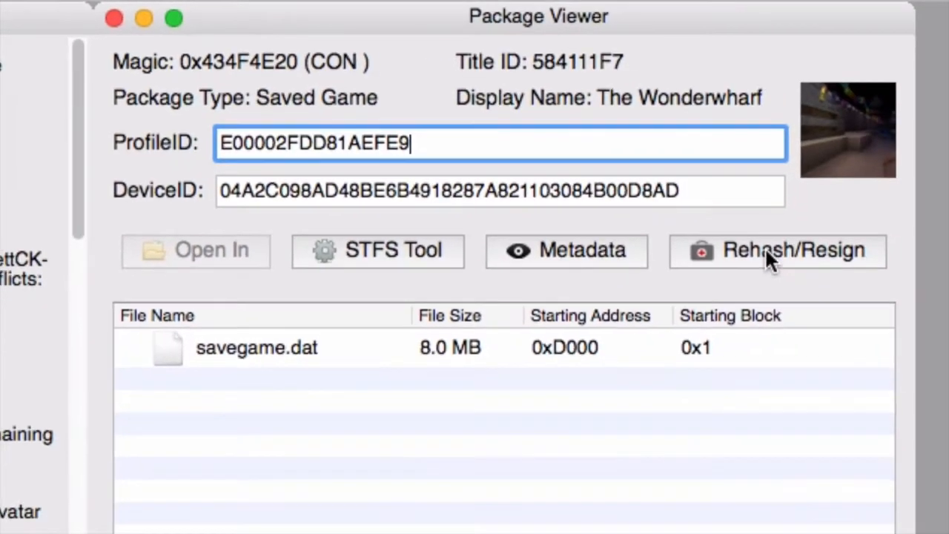
pyautogui.moveTo(778, 266)
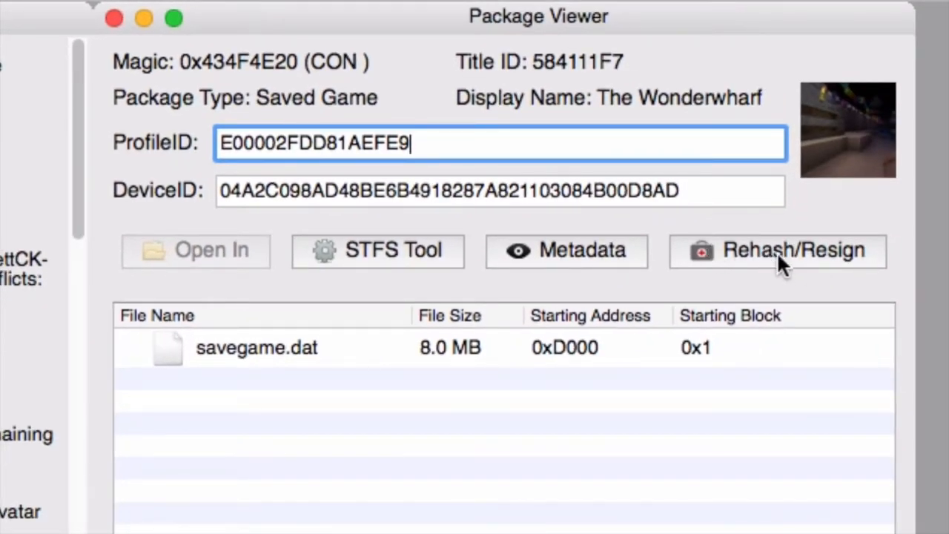
pyautogui.click(777, 249)
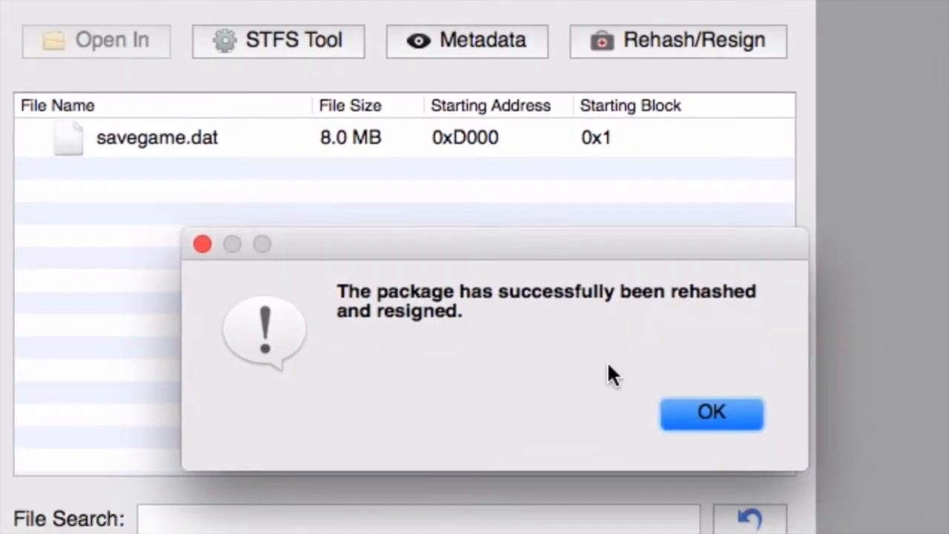
pyautogui.click(710, 412)
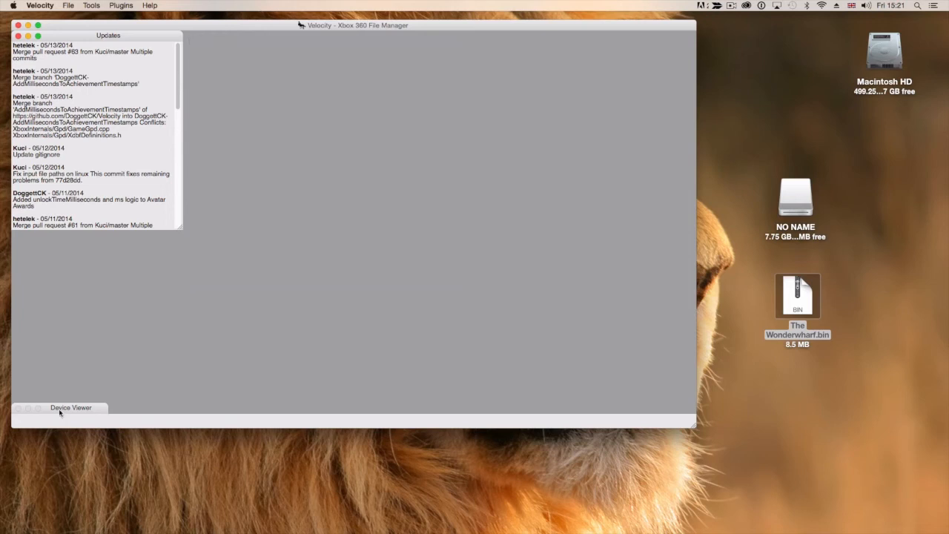
# Restore the Device Viewer to drop The Wonderwharf.bin into the 00000001 folder.
pyautogui.click(71, 406)
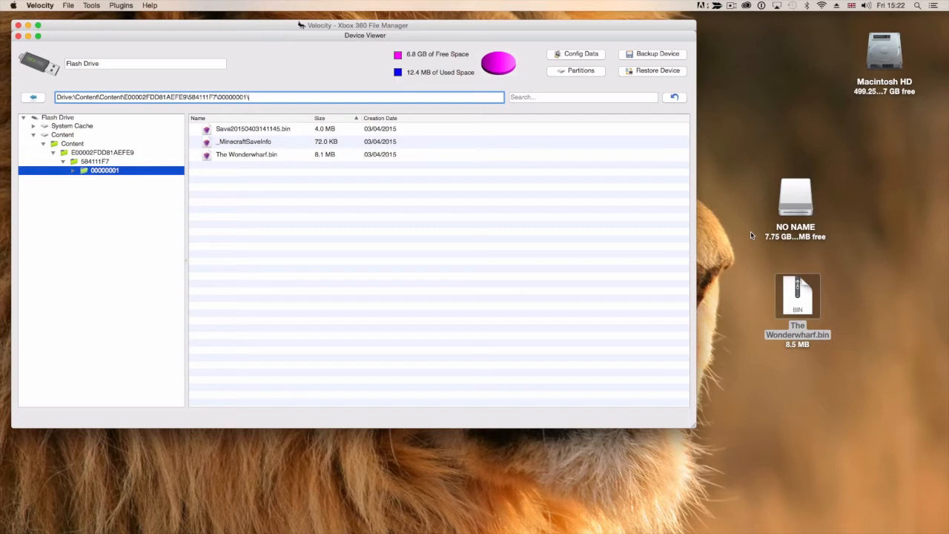
# Attempt to eject the NO NAME drive and dismiss the in-use warning.
pyautogui.click(795, 199)
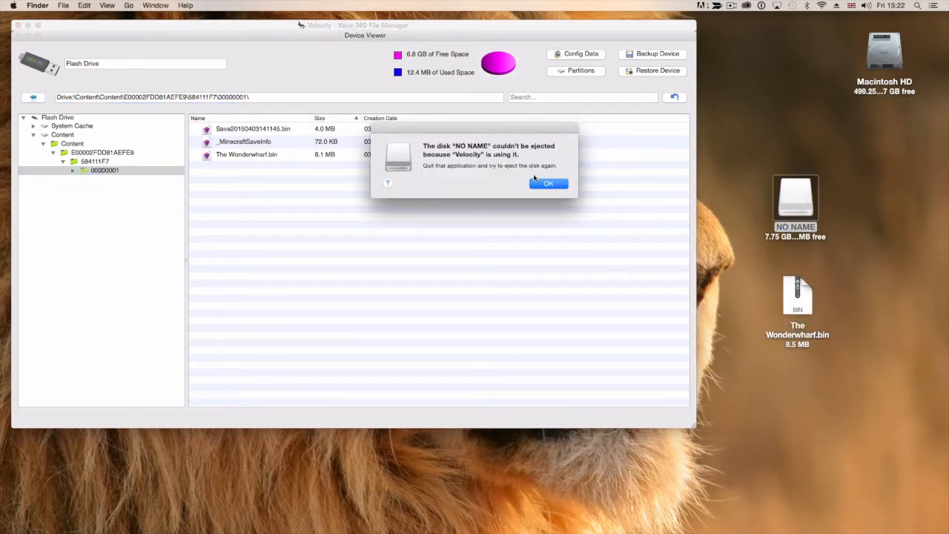
pyautogui.click(548, 184)
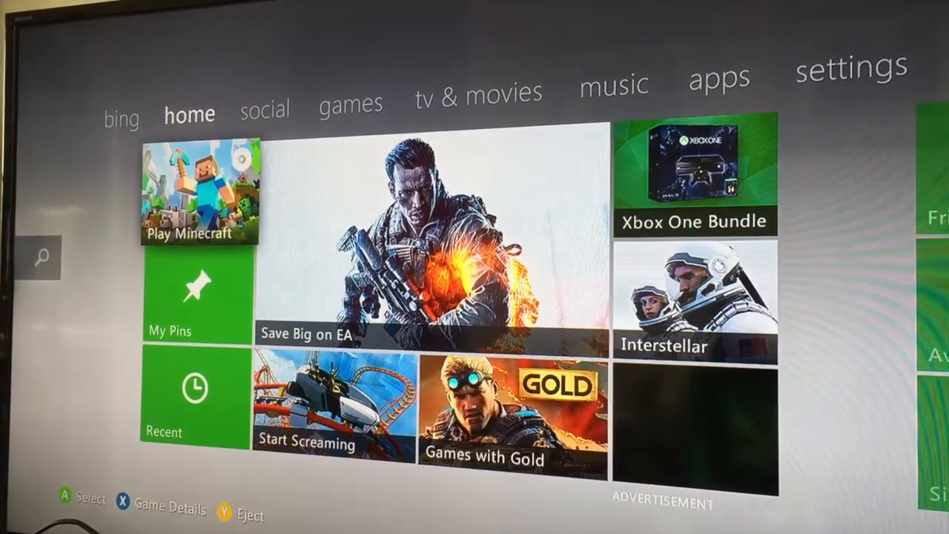
# Launch Minecraft: Xbox 360 Edition from the Play Minecraft tile on the dashboard.
pyautogui.click(199, 191)
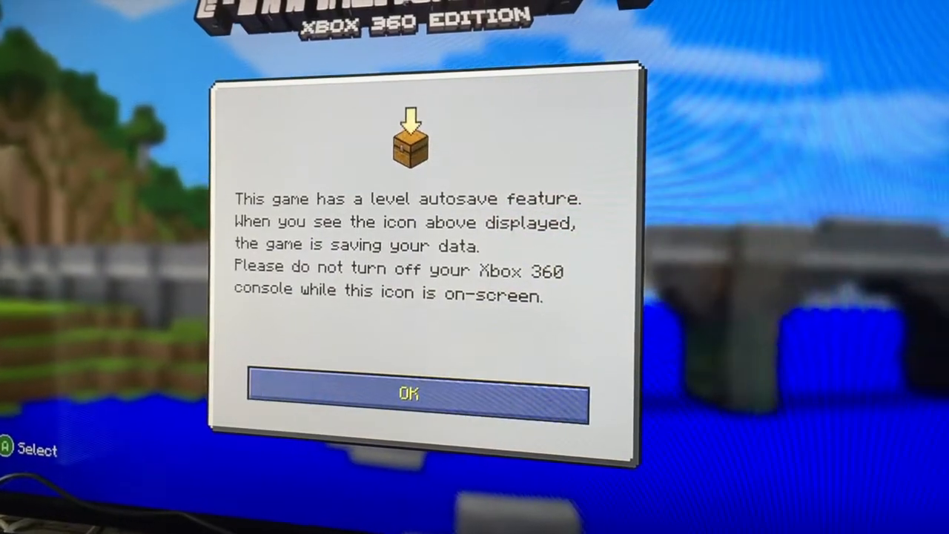
# Dismiss the autosave notice and load The Wonderwharf world from the saved worlds list.
pyautogui.click(418, 394)
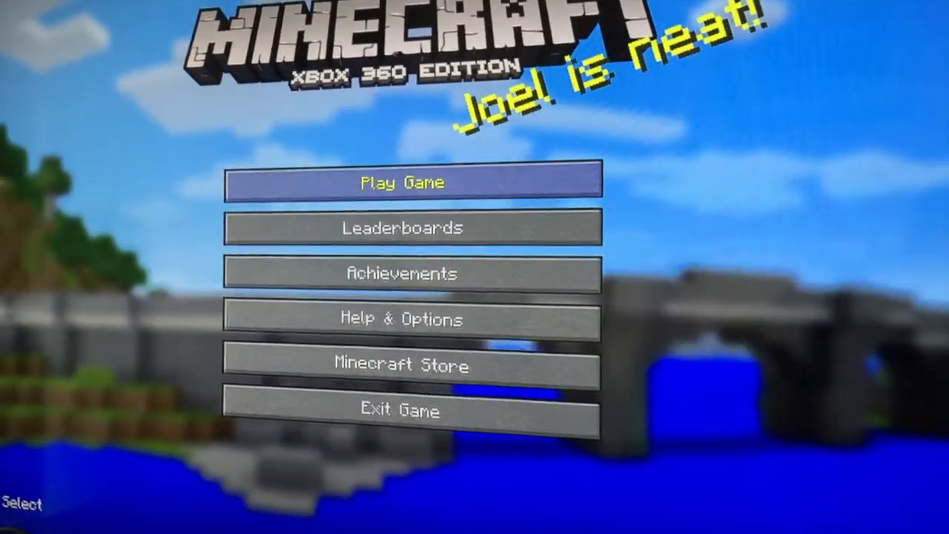
pyautogui.click(412, 184)
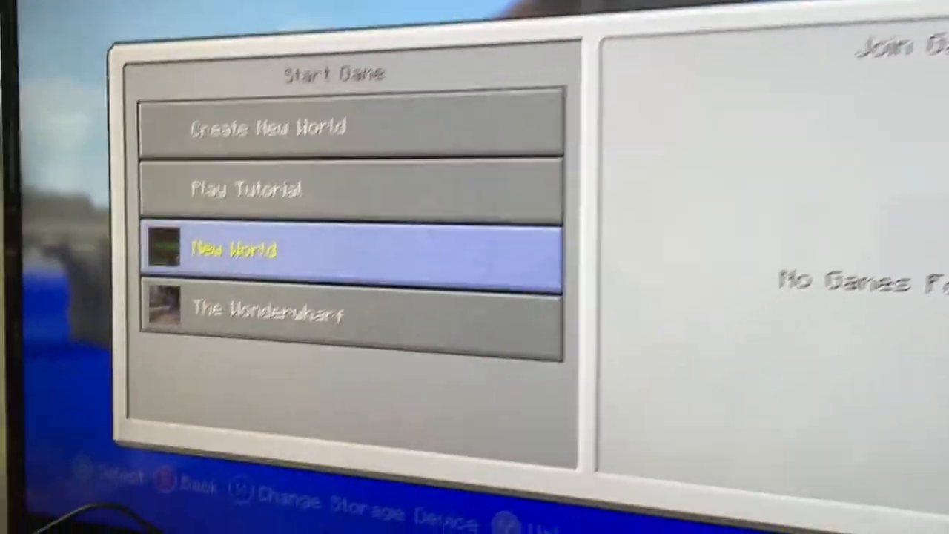
pyautogui.press('Down')
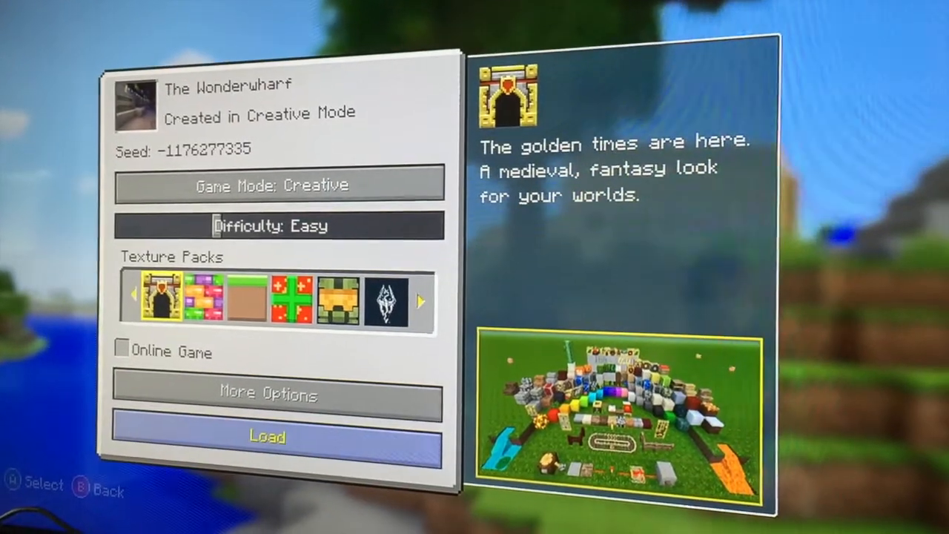
pyautogui.click(267, 436)
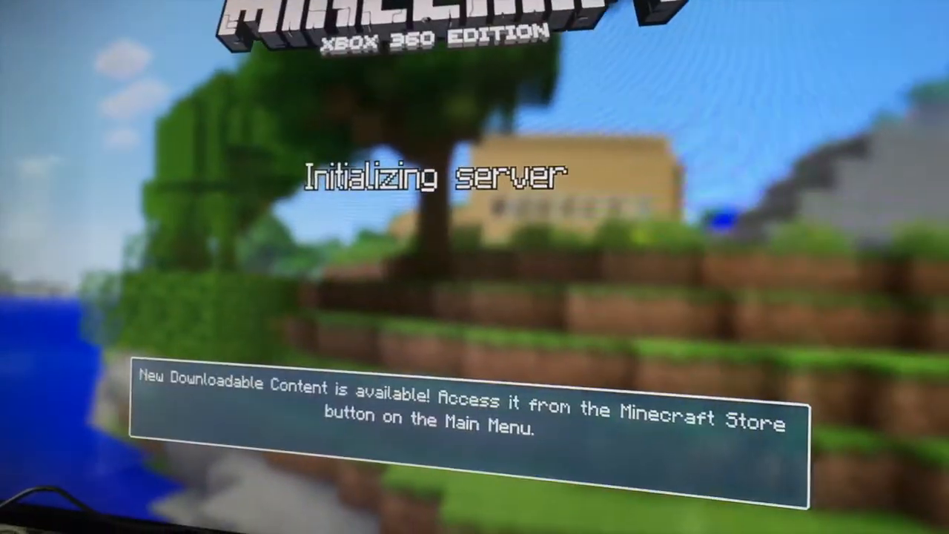